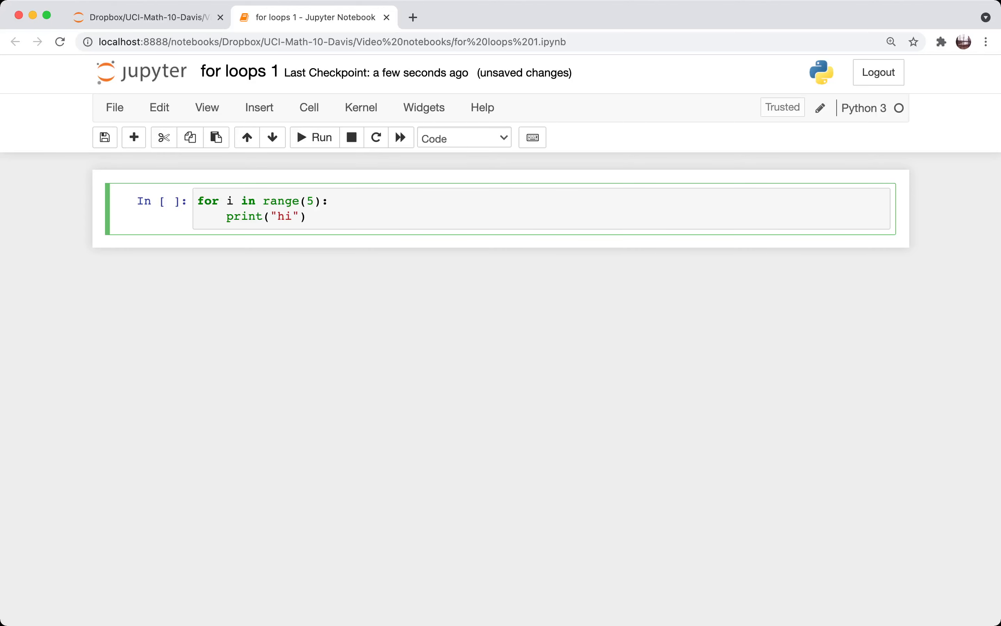
Walk through the for/range(5) loop printing hi, run it and duplicate the code below.
double_click(208, 201)
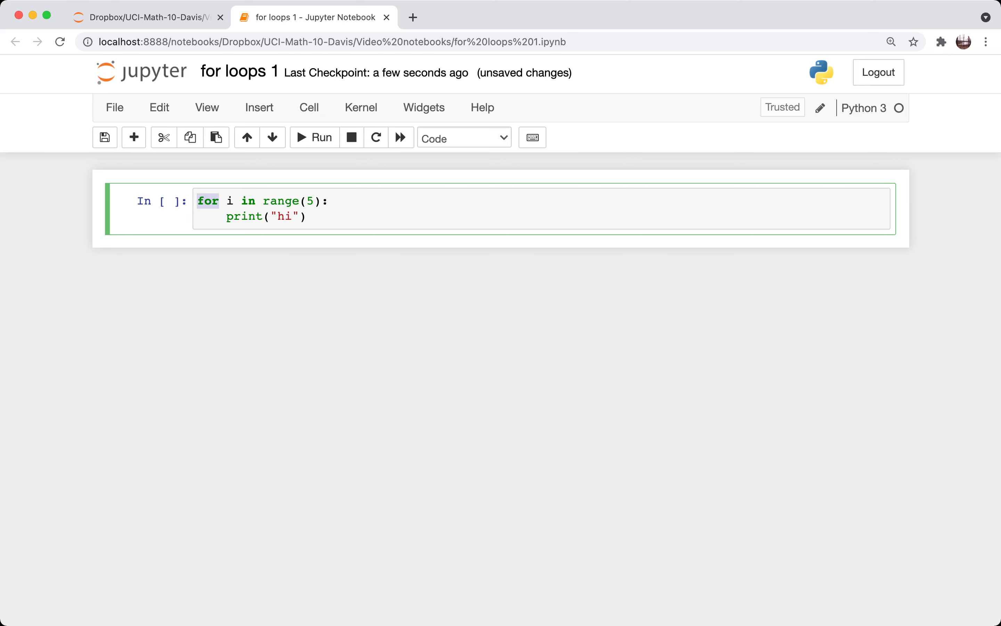
left_click(230, 200)
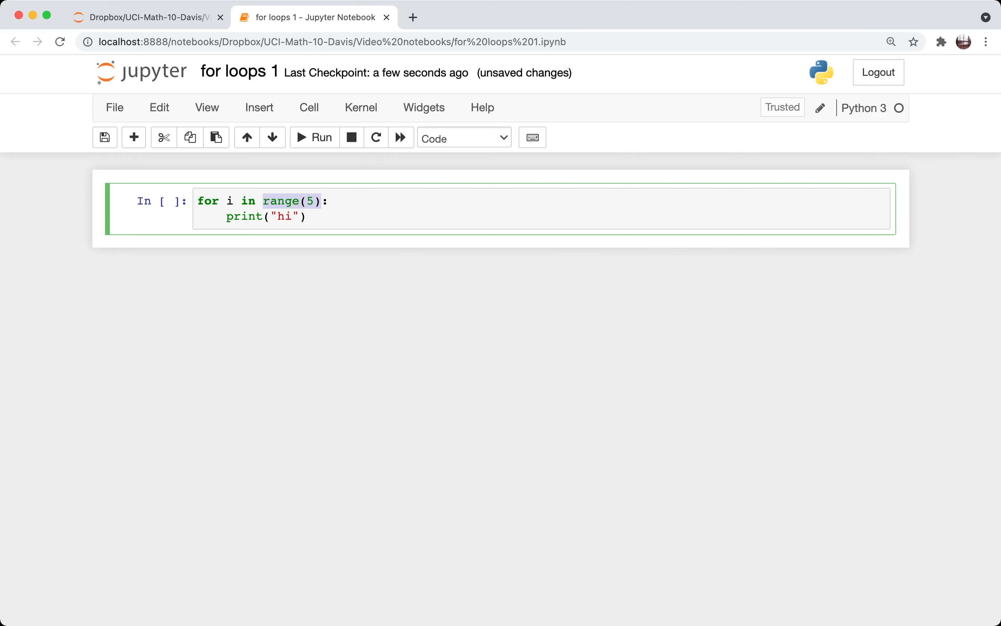
left_click(322, 201)
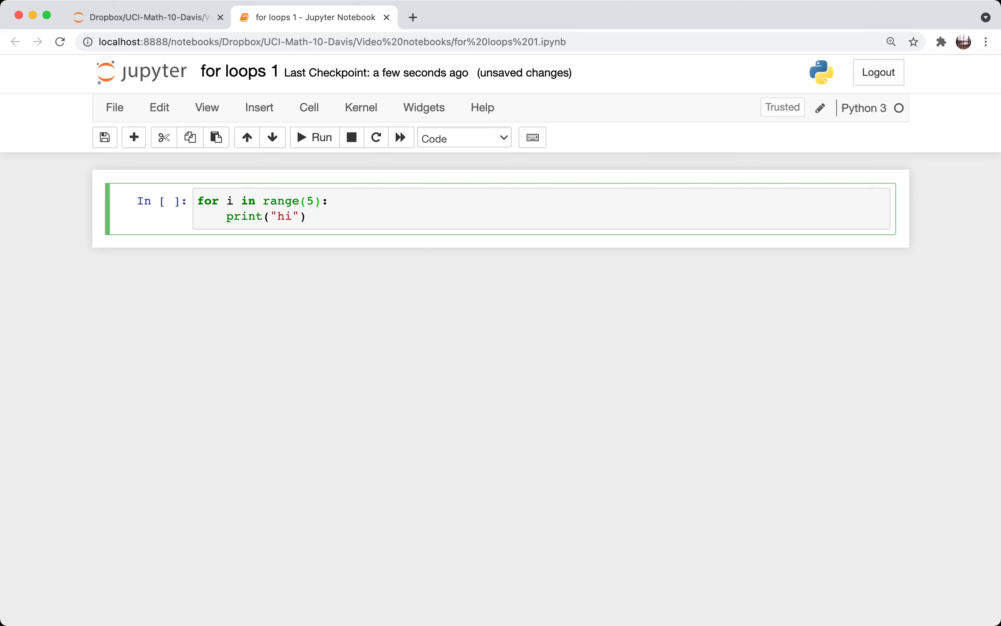
double_click(229, 201)
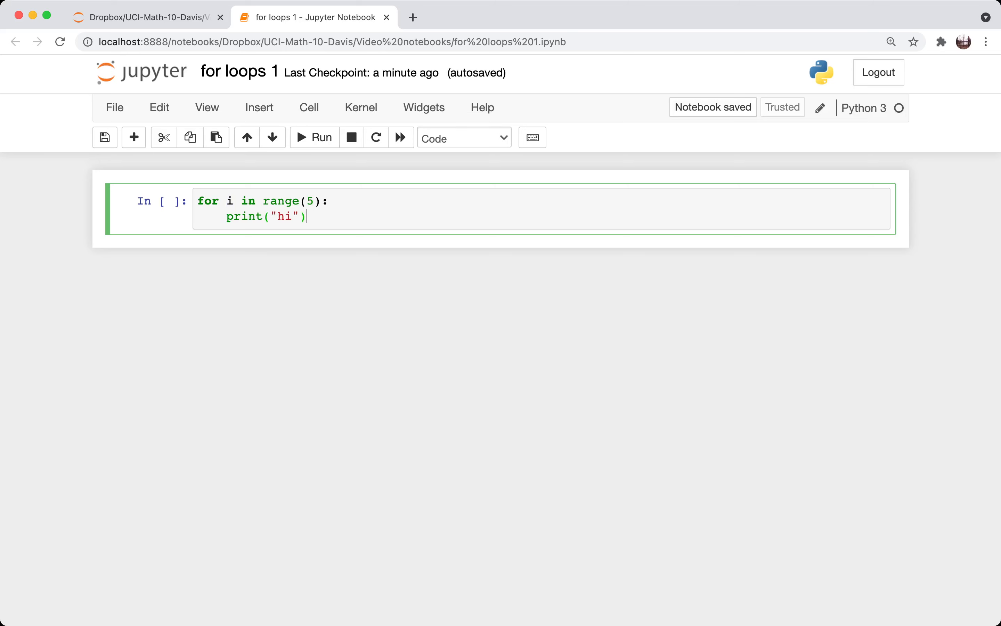
left_click(314, 137)
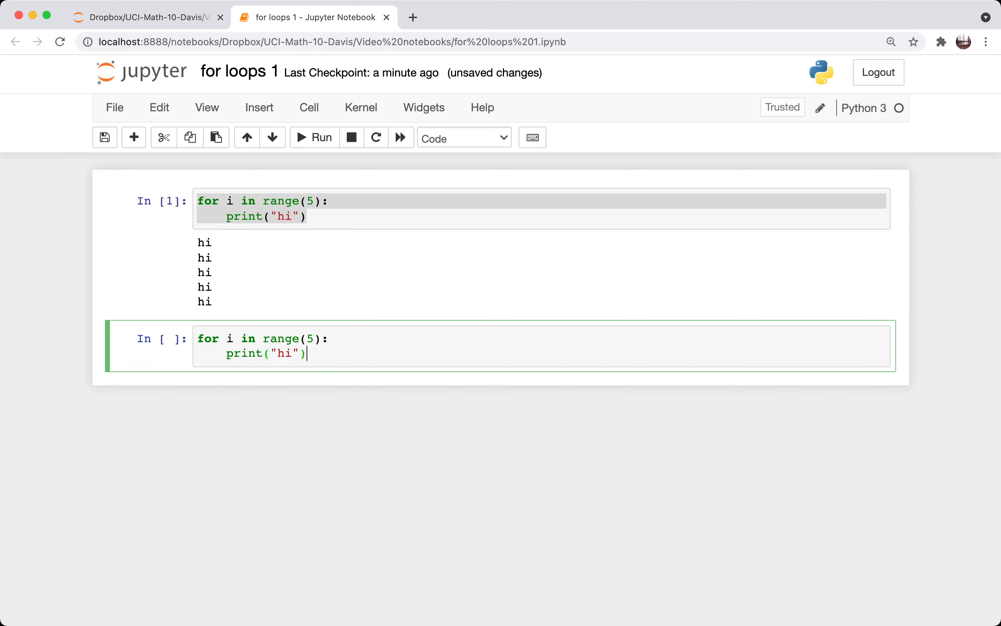
Run variants printing i, hi with i, and i after the loop ends (final 4).
type("i")
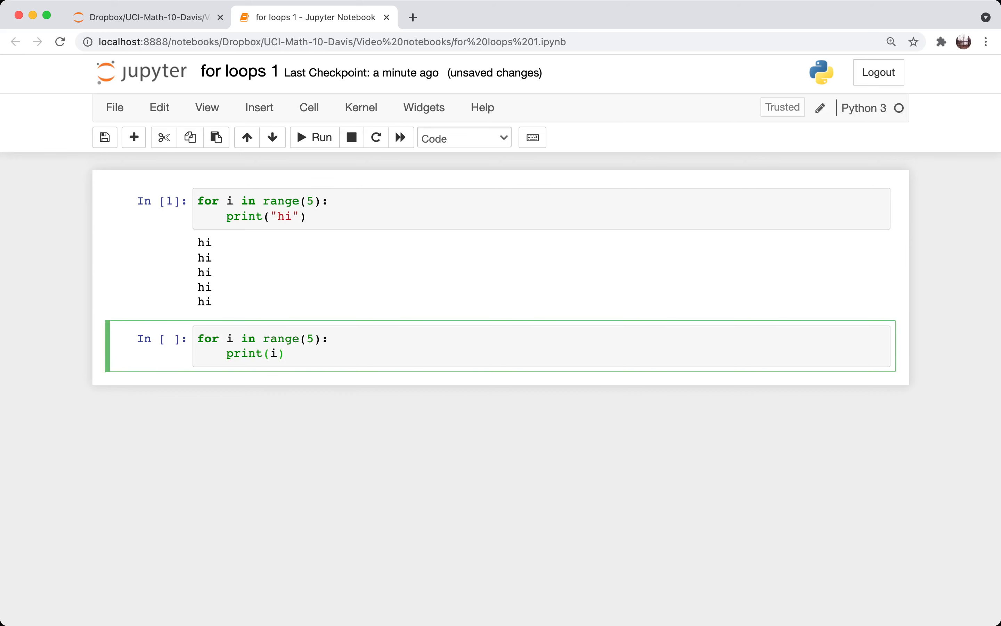
left_click(314, 137)
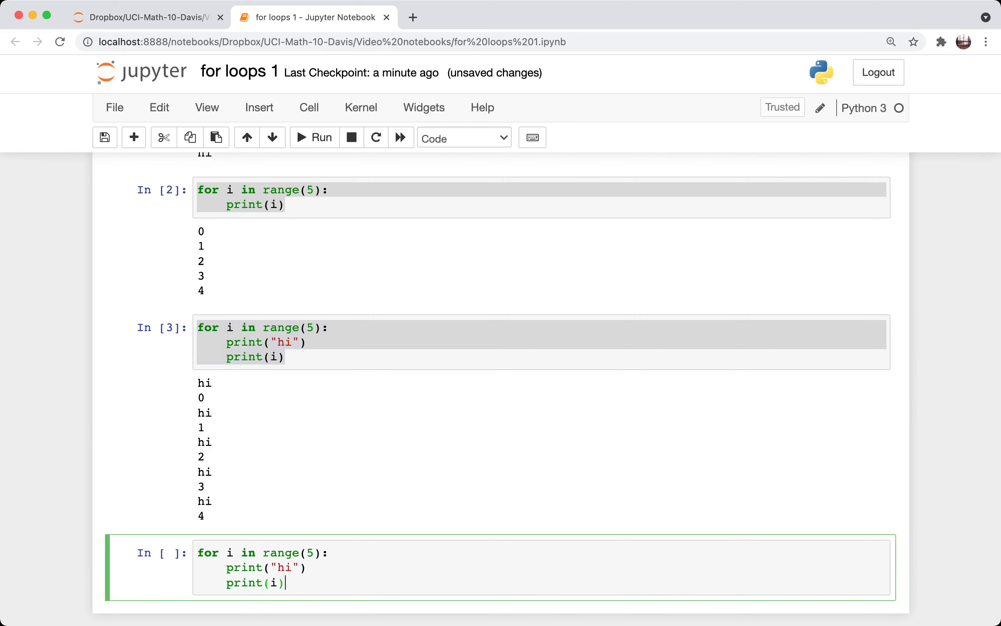
scroll("down", 3)
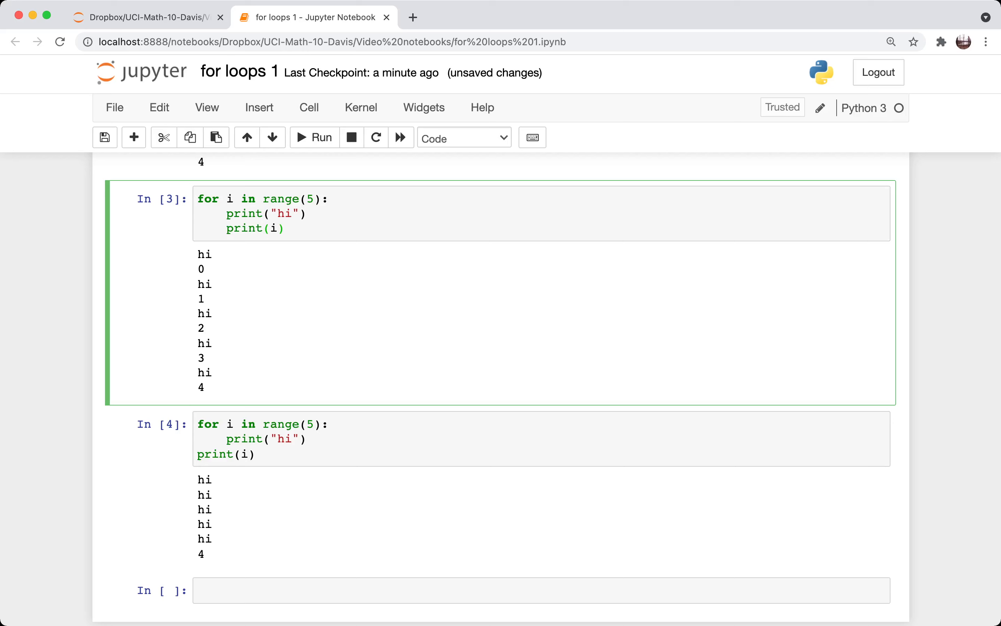
left_click(286, 228)
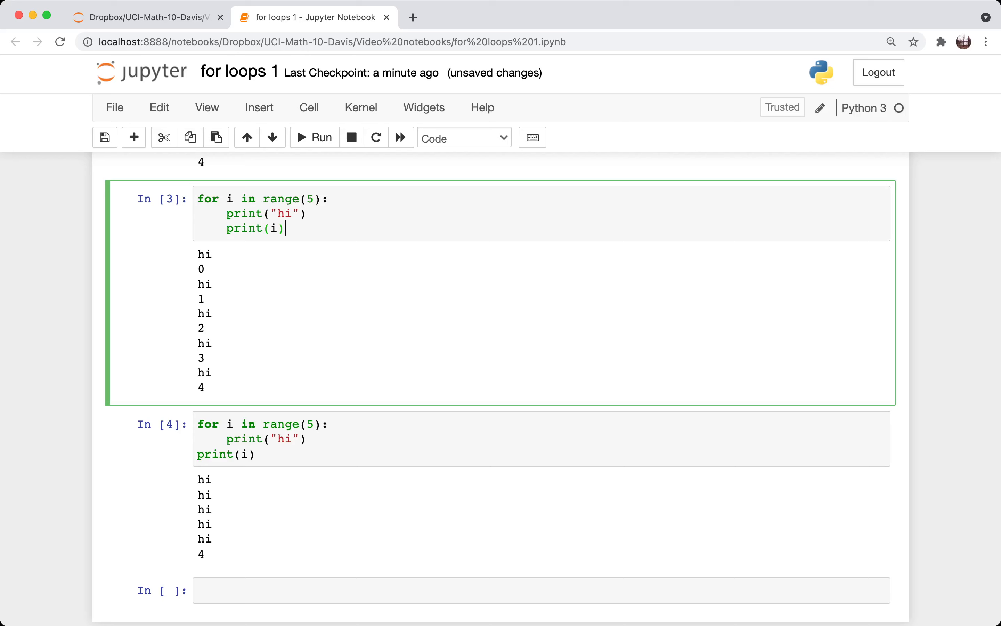
left_click_drag(227, 213, 286, 228)
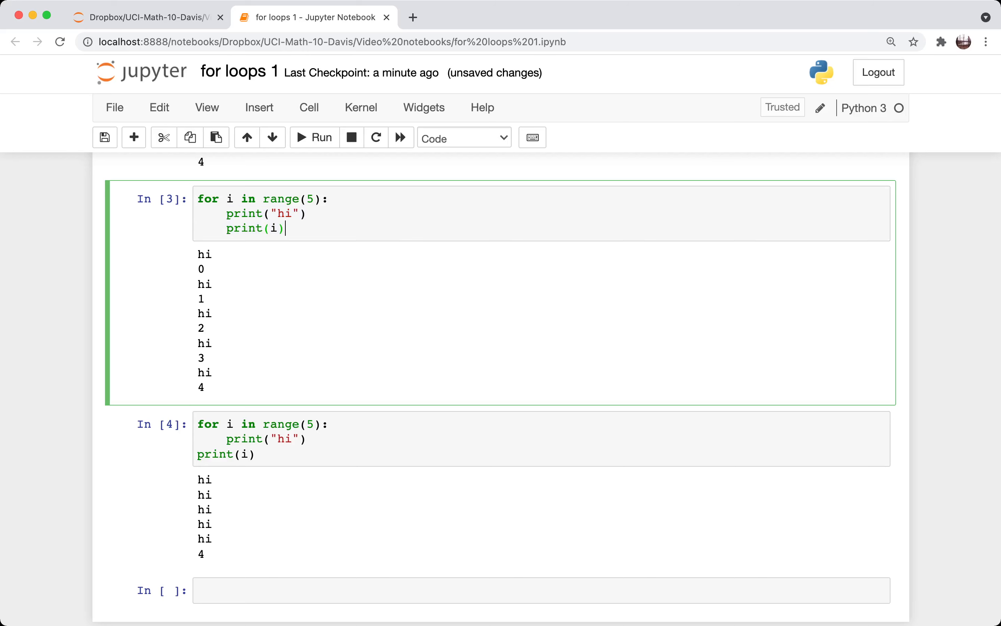
left_click_drag(225, 214, 285, 228)
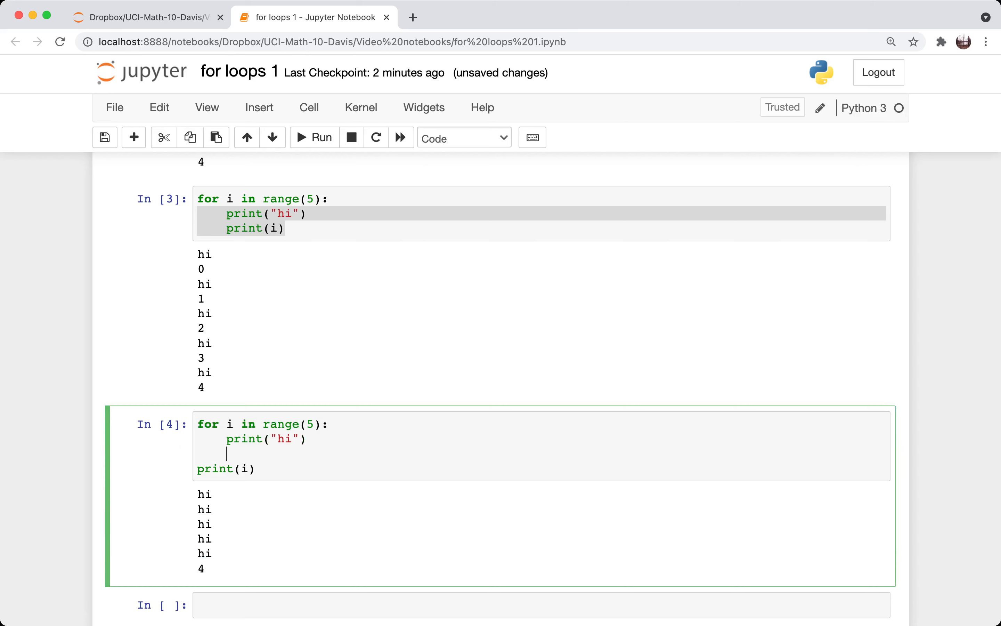
type("end")
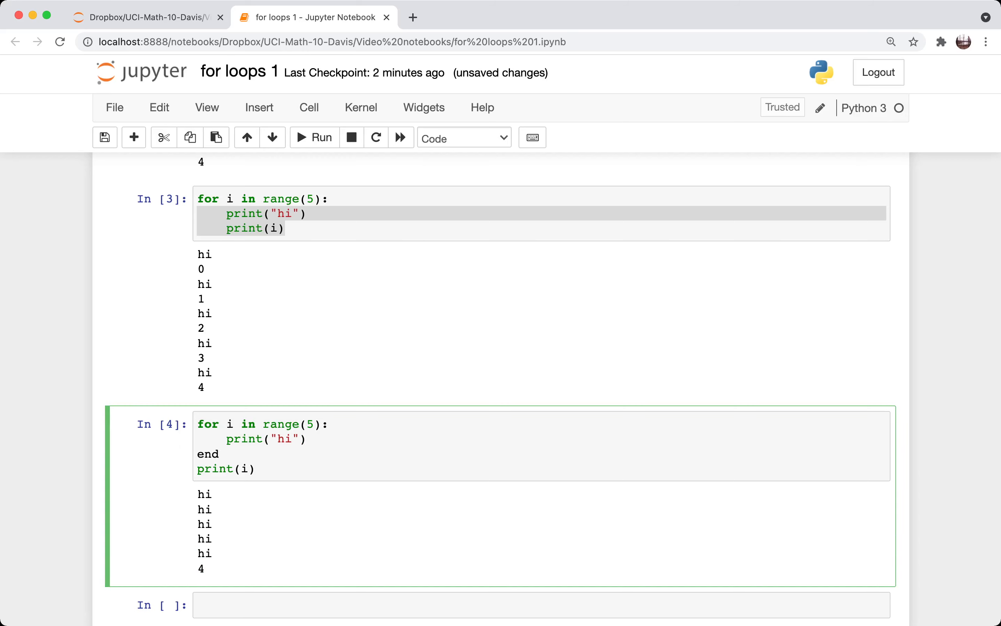
key("Backspace")
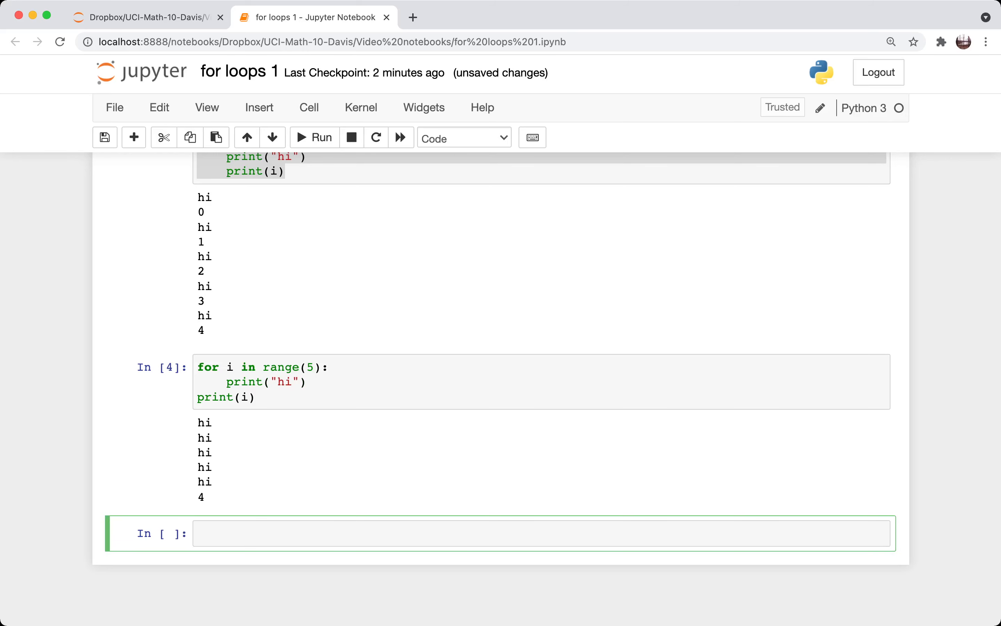
Write the comment '# Make a length ... 3,10,3,10,...' and initialise my_list = [].
type("# Make a length-12 list [")
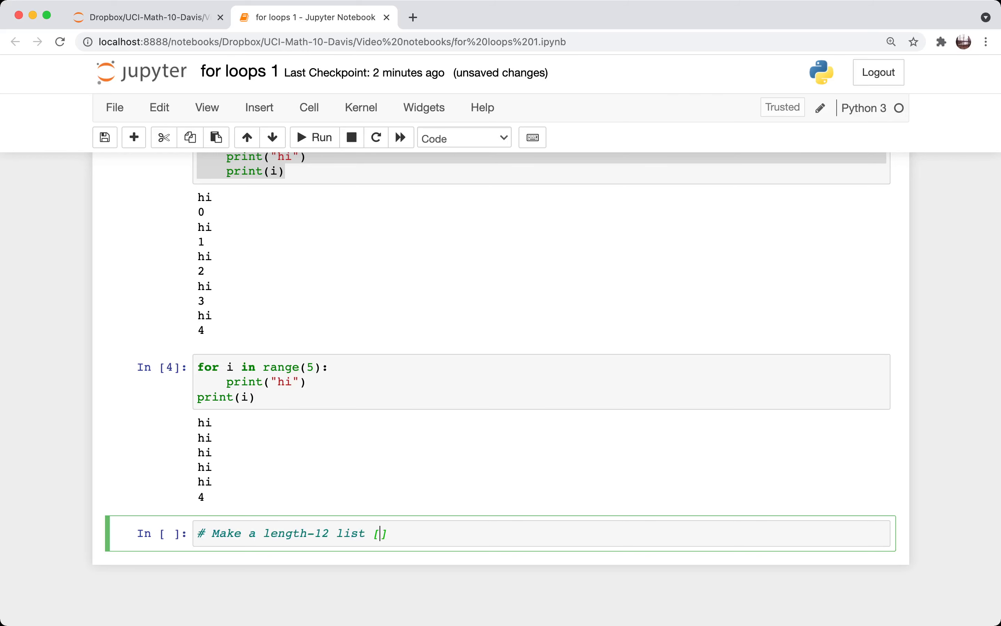
type("3,10,3,1")
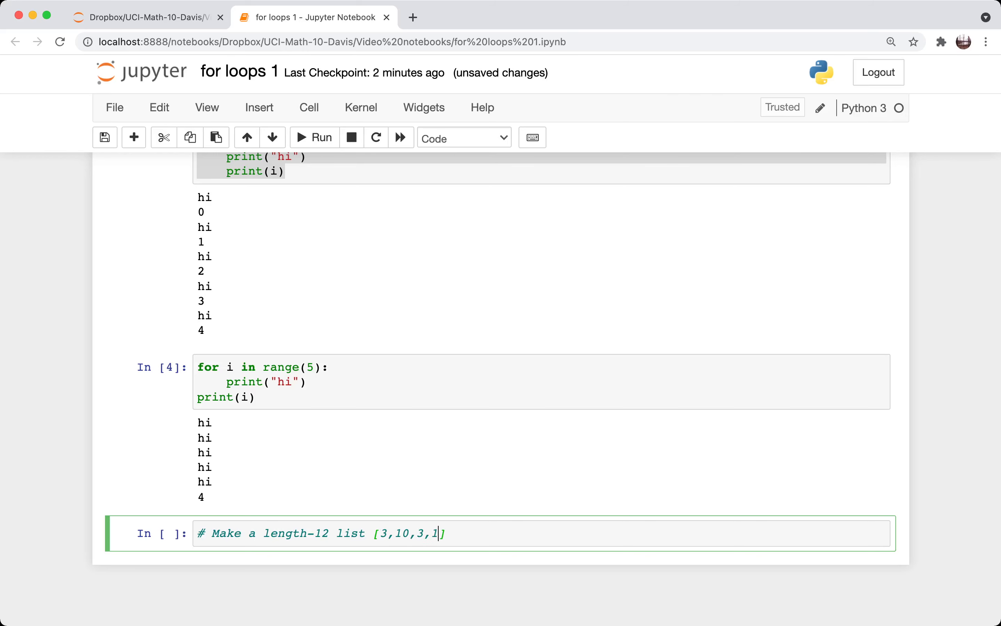
type("0,...,3,10")
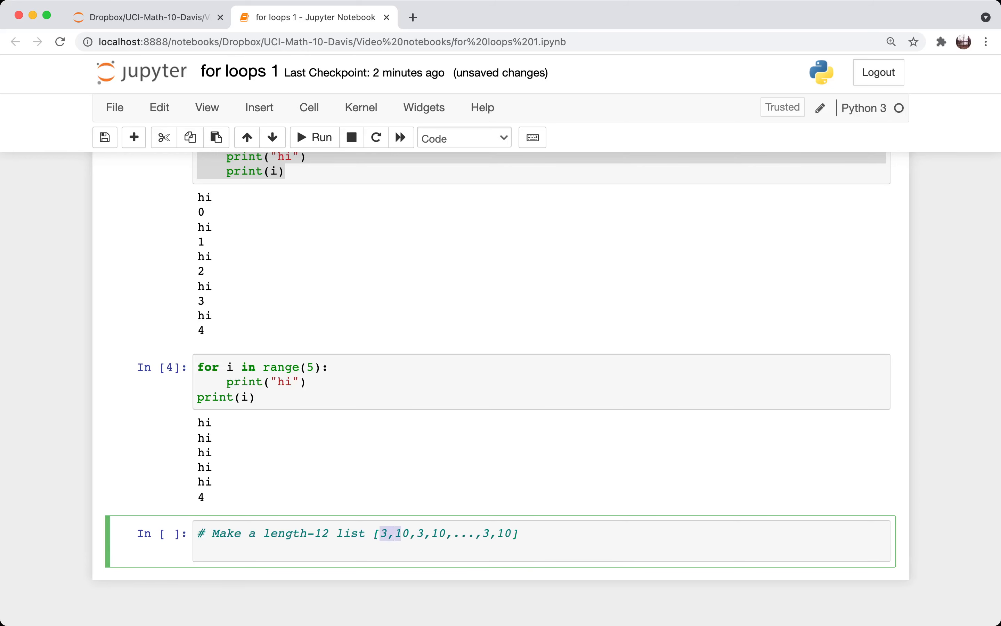
type("m")
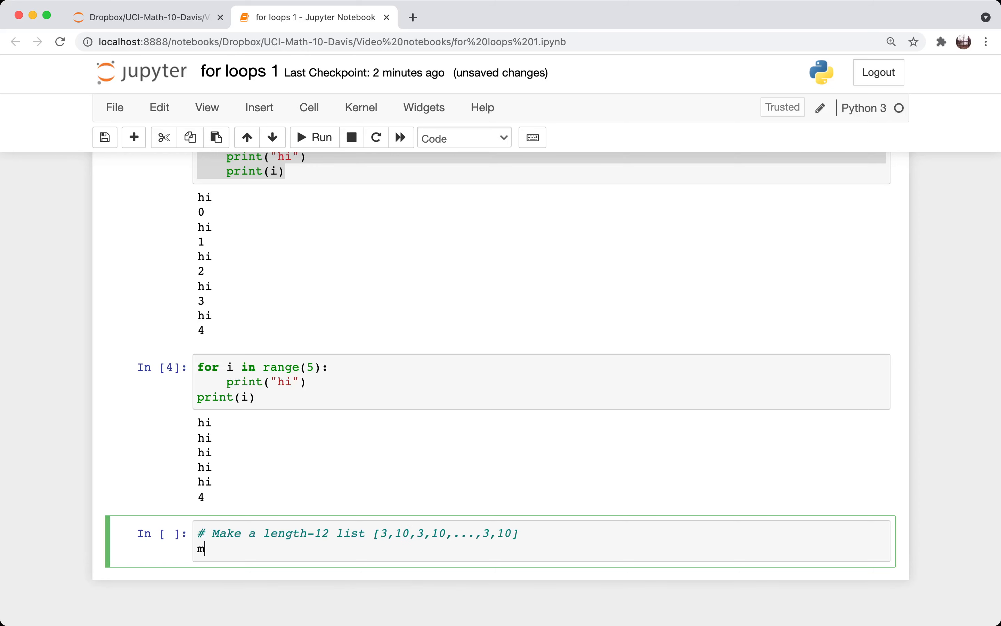
type("y_list = []")
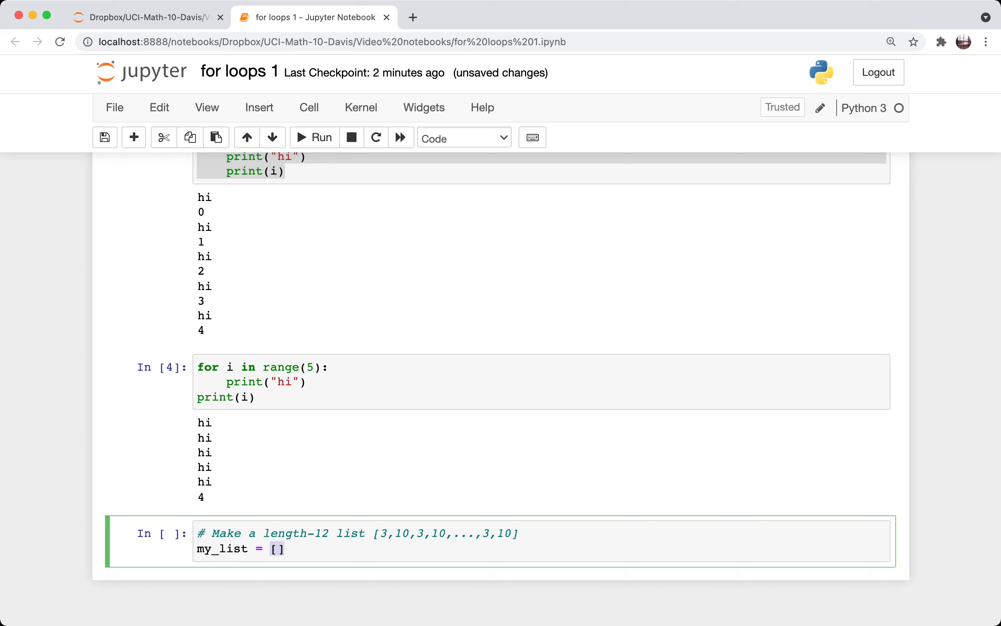
left_click(275, 549)
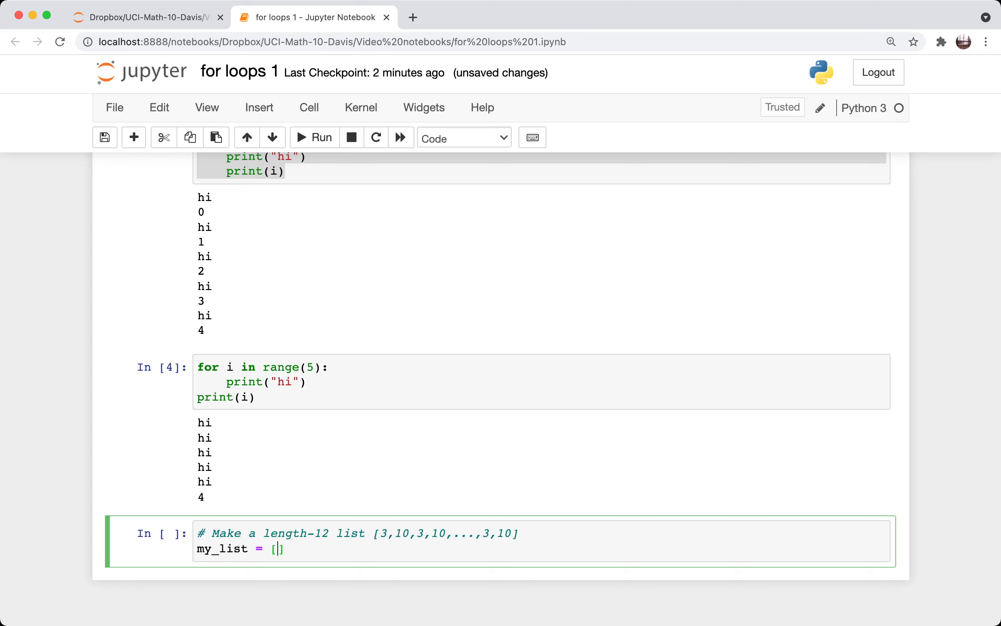
Loop over range(6) appending 3 and 10 to my_list, run it and check len(my_list).
type("fo")
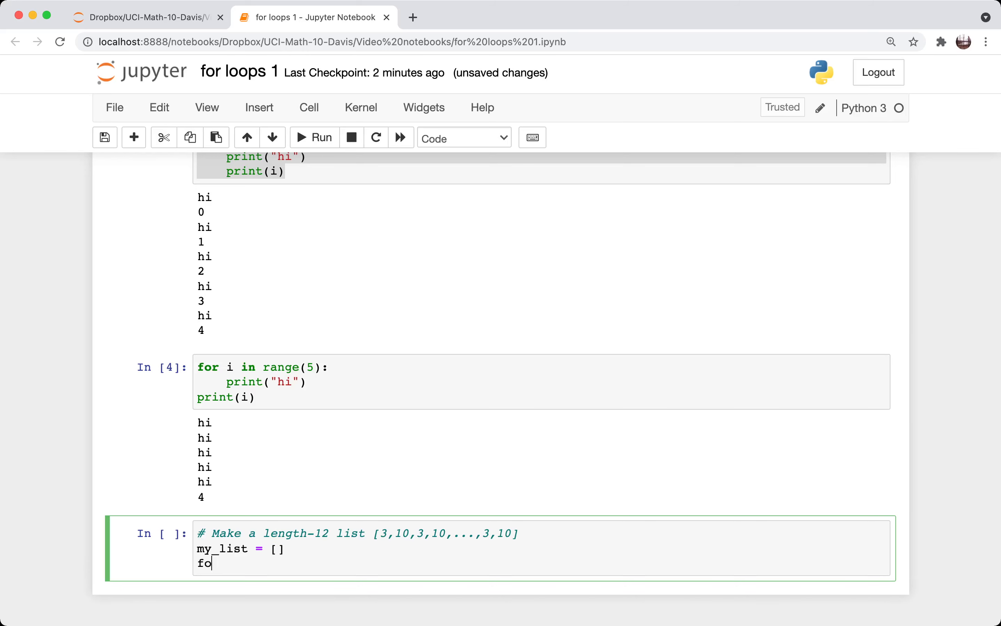
type("r i i")
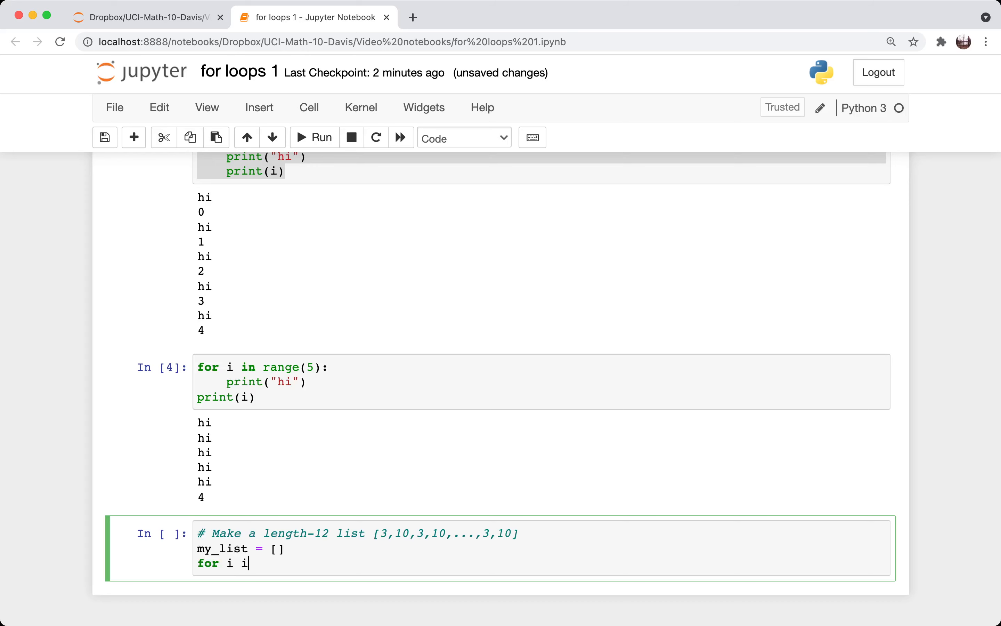
type("n range(6)")
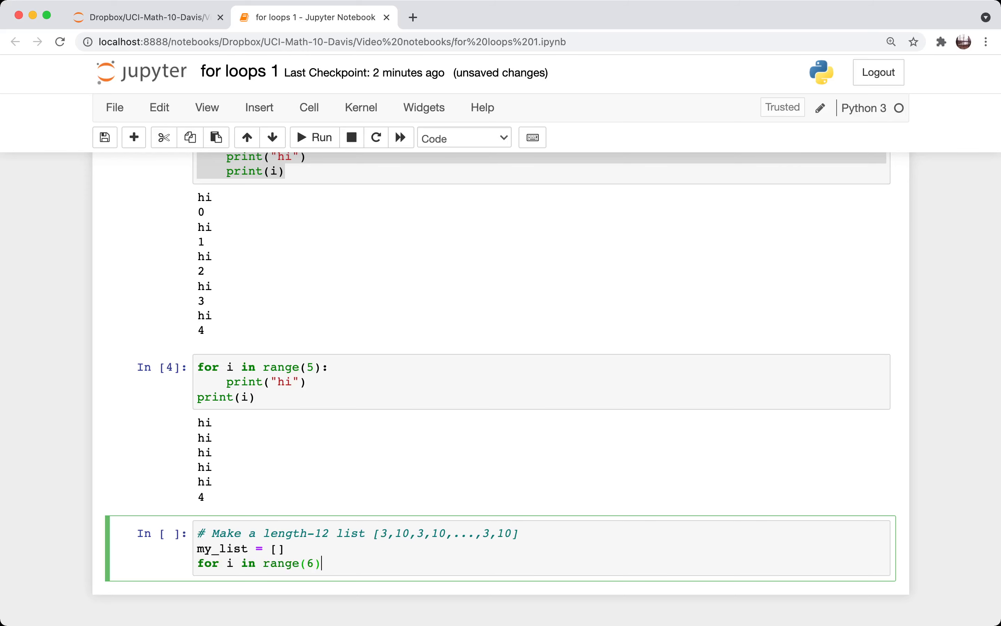
type(":")
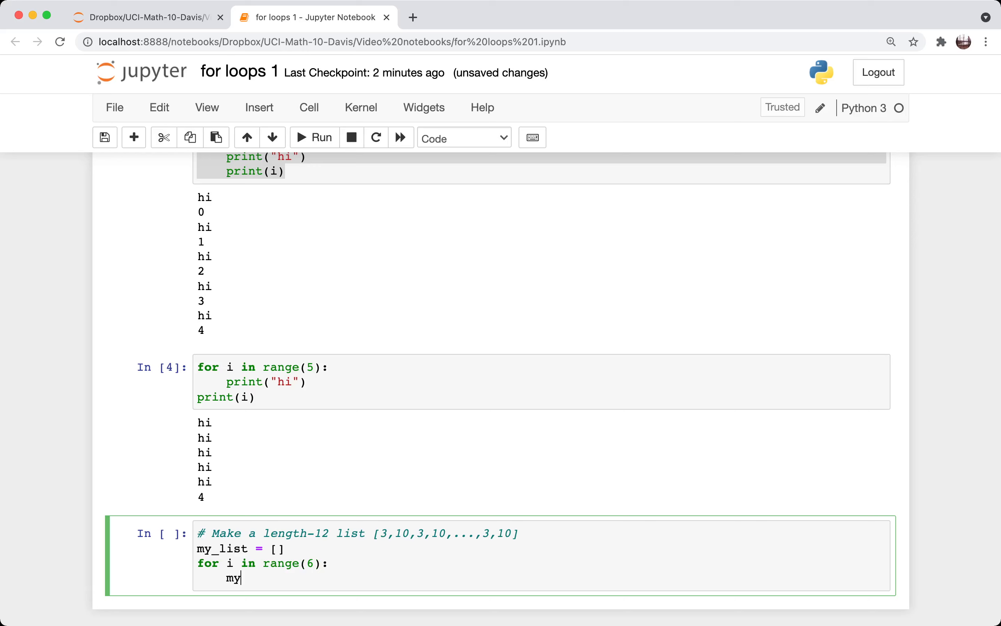
type("_list.append")
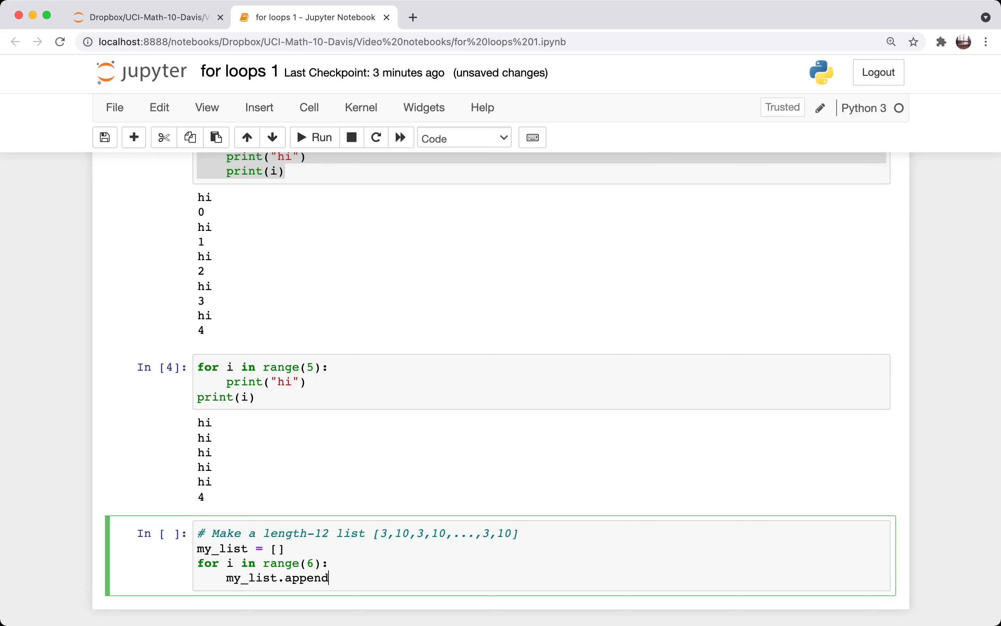
type("(3)")
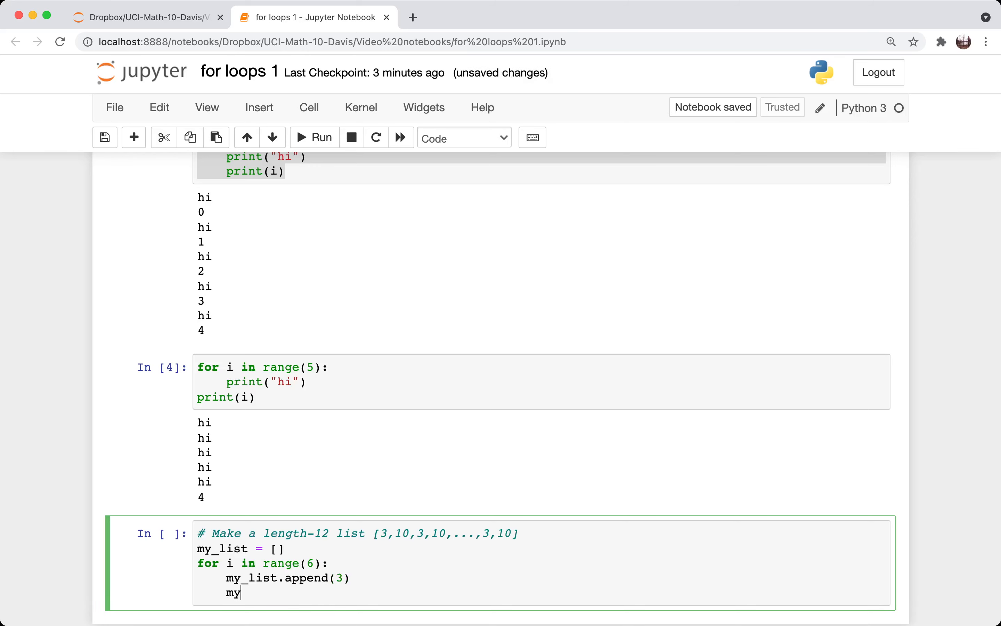
type("_list.append(")
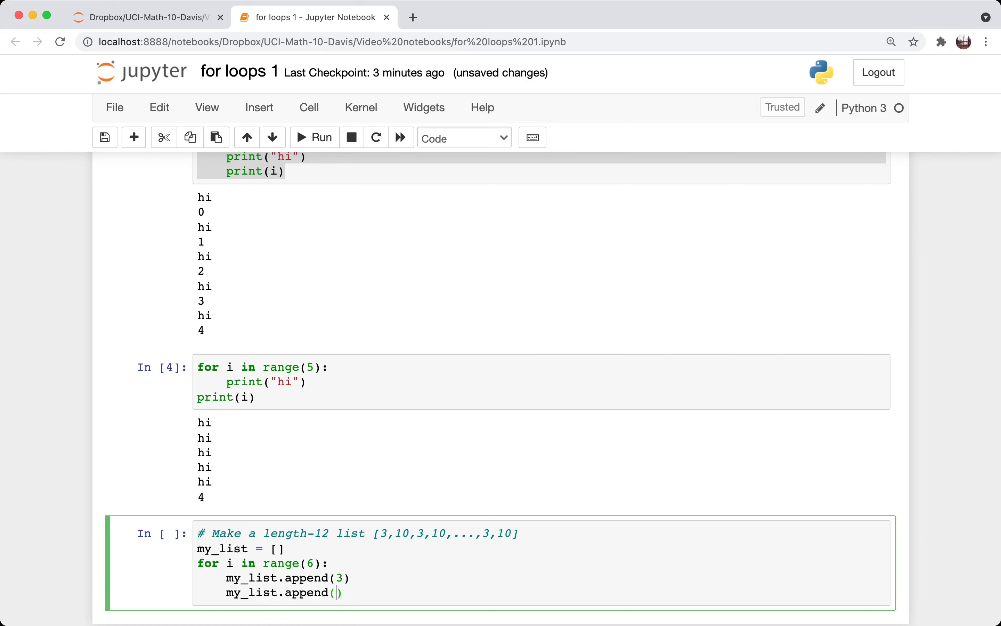
type("10")
type("my_list")
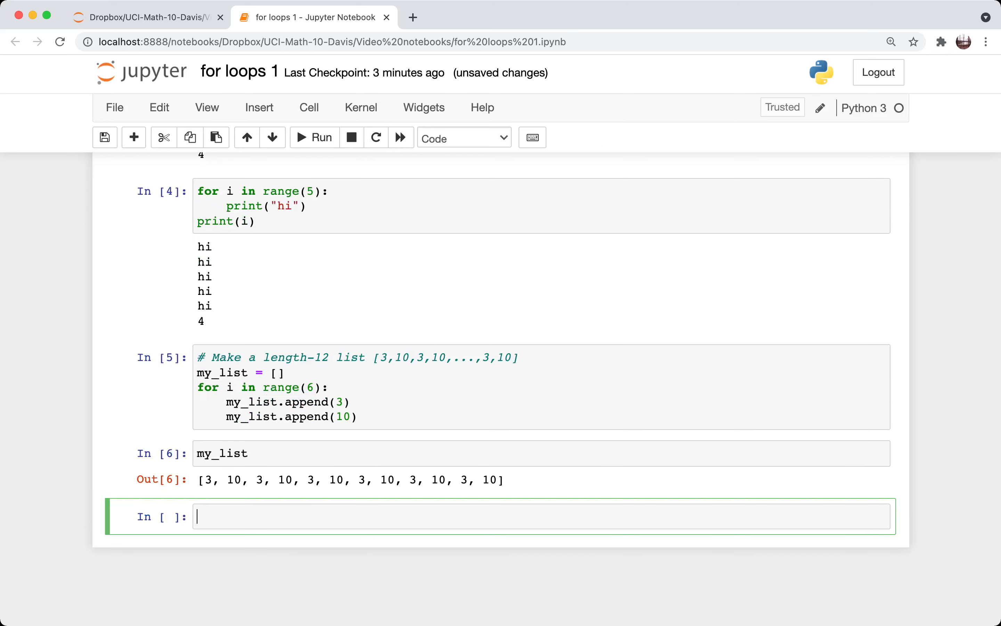
type("len(my_list")
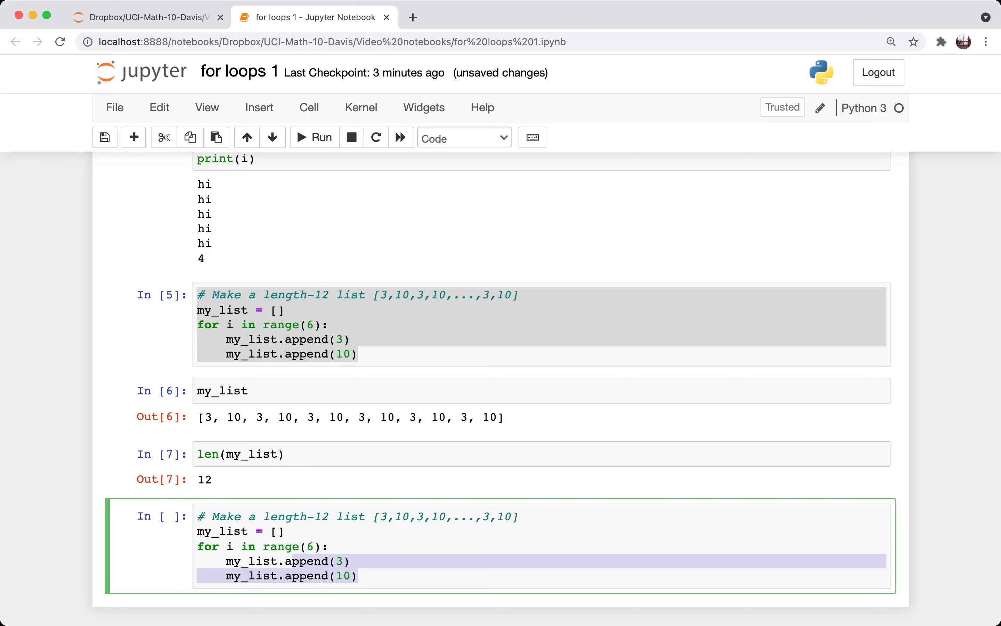
Replace the appends with my_list.extend([3,10]), run it and display my_list.
type("my_list.extend()")
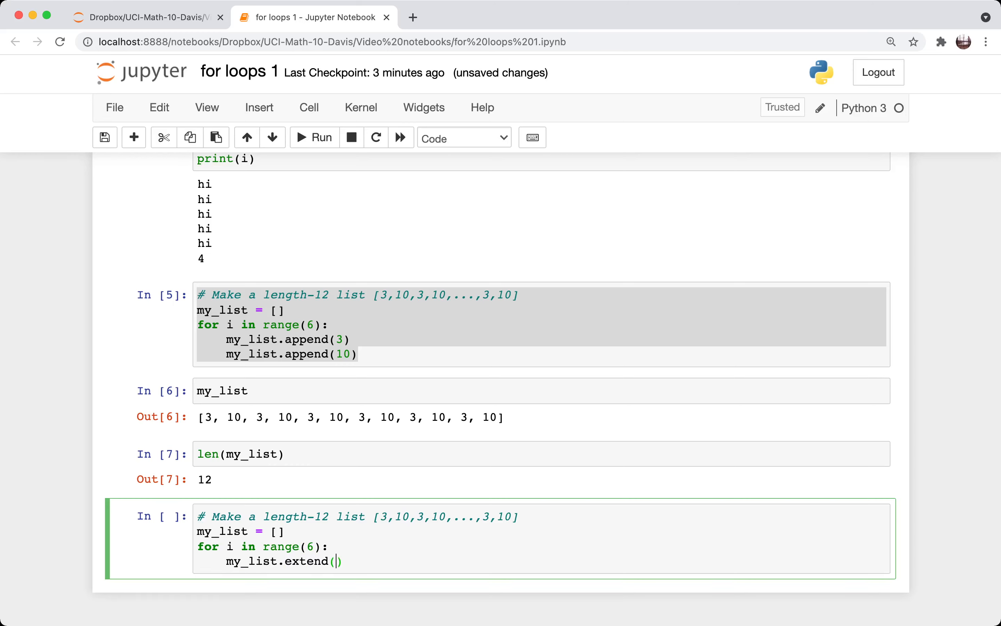
type("[3,10")
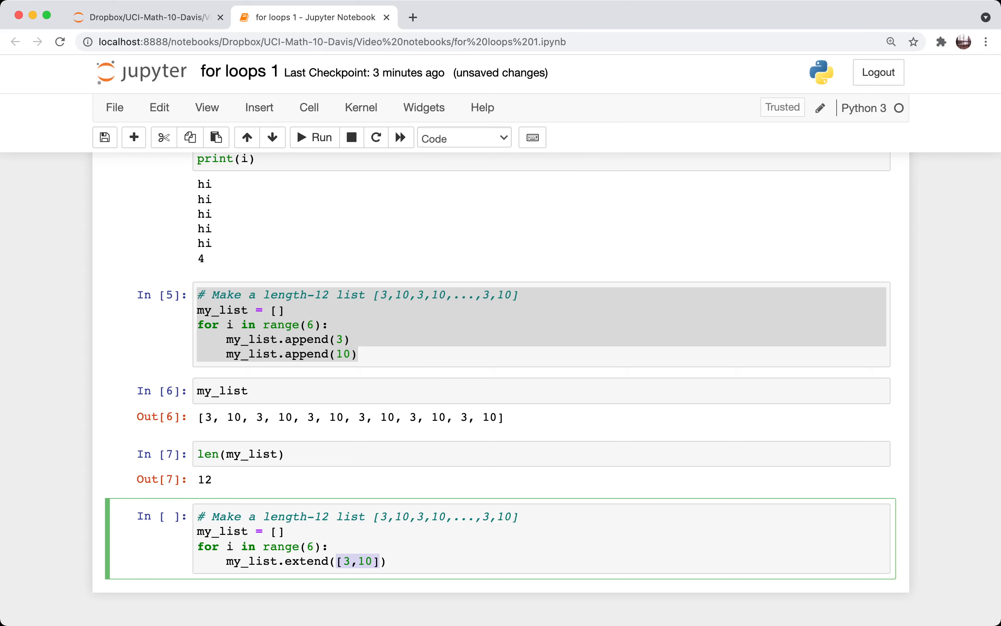
left_click(388, 561)
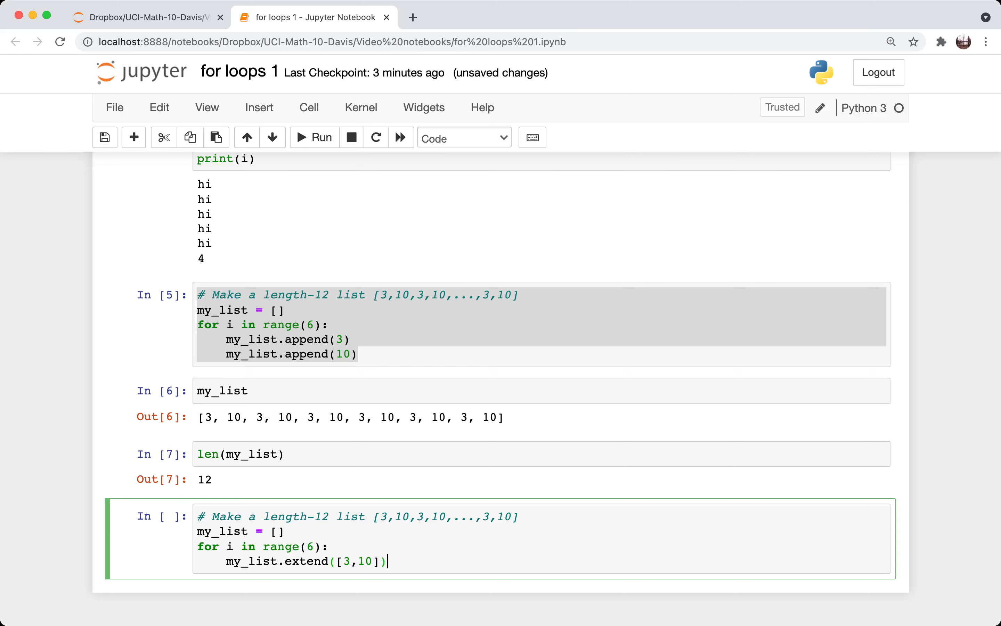
type("my_list")
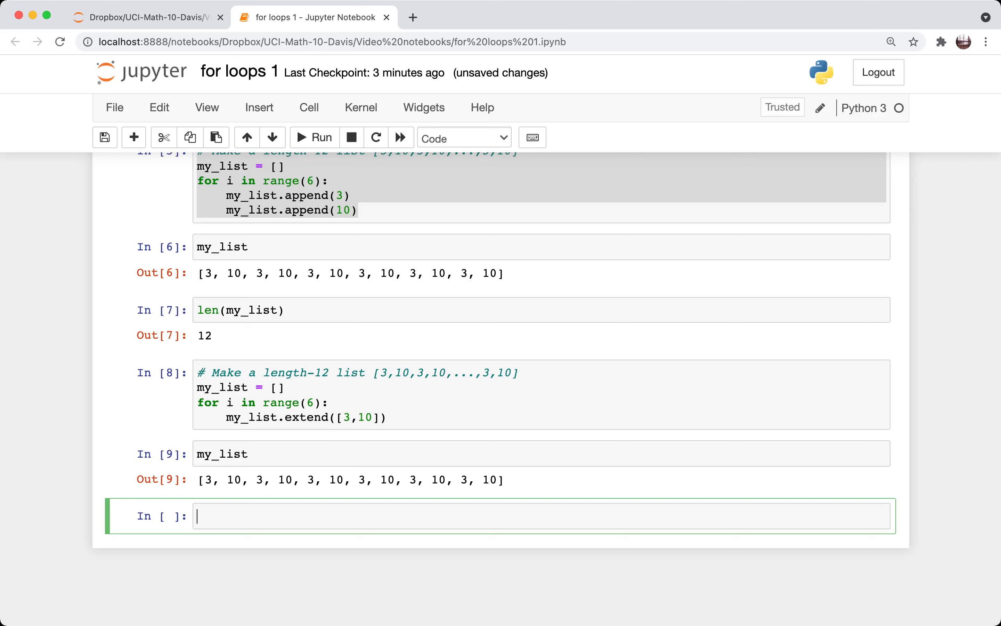
Run 'import numpy as np', view the np.ones? docstring and close the pager.
type("import nu")
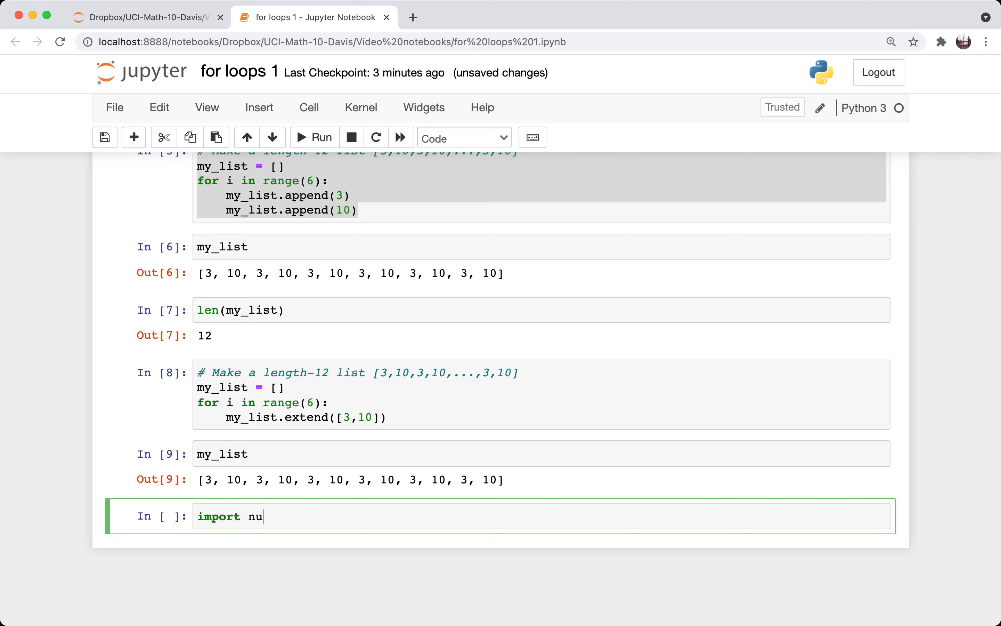
type("mpy as np")
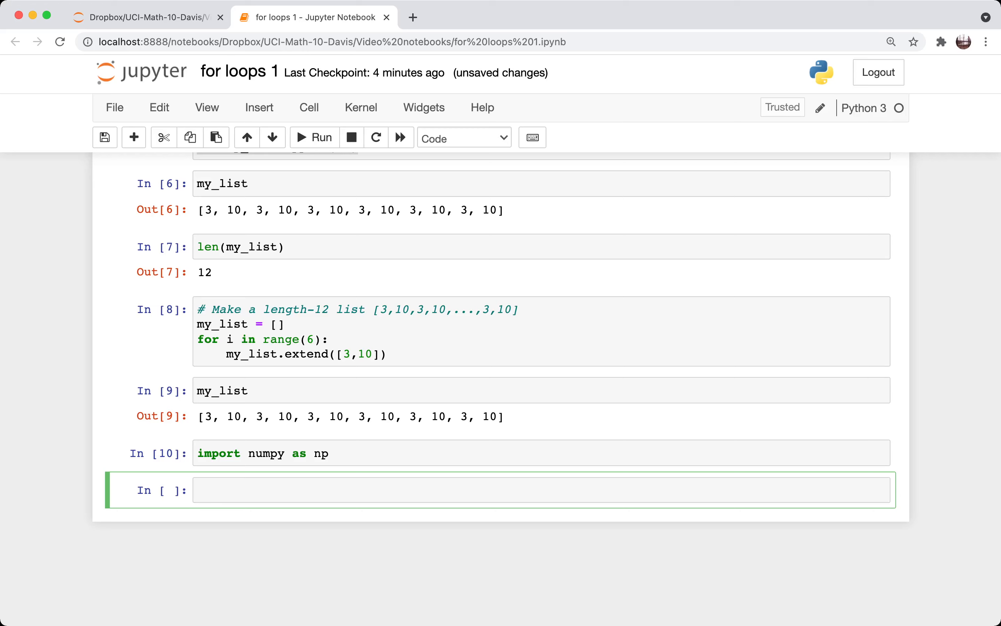
type("np")
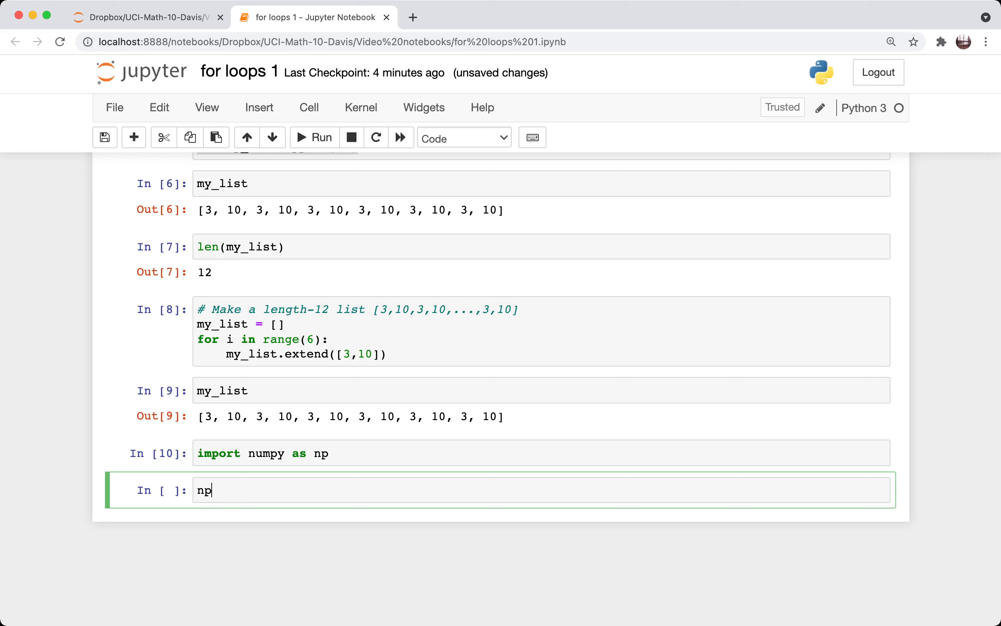
type(".")
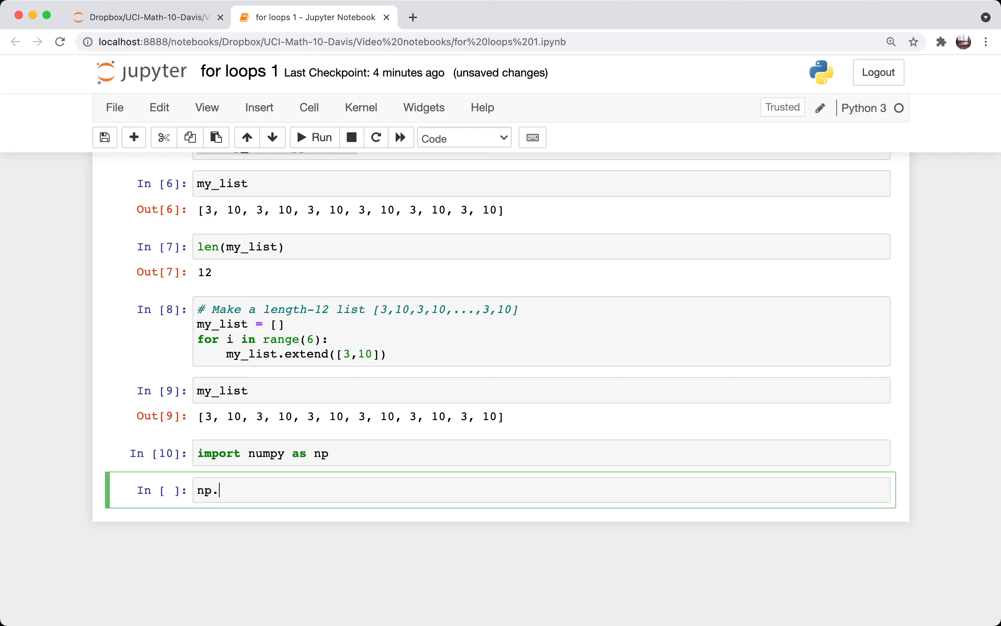
type("ones?")
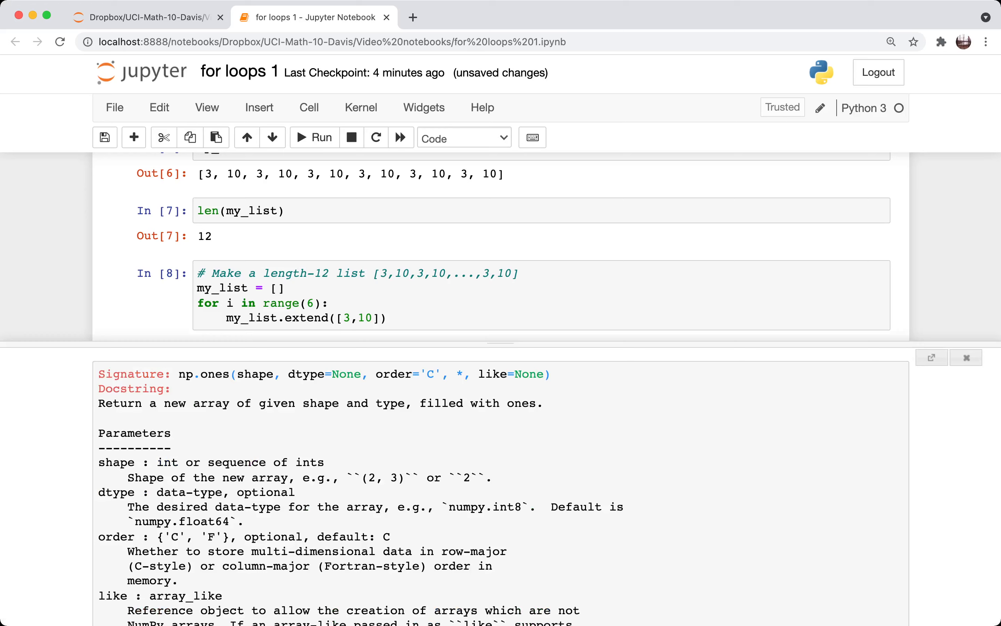
double_click(255, 374)
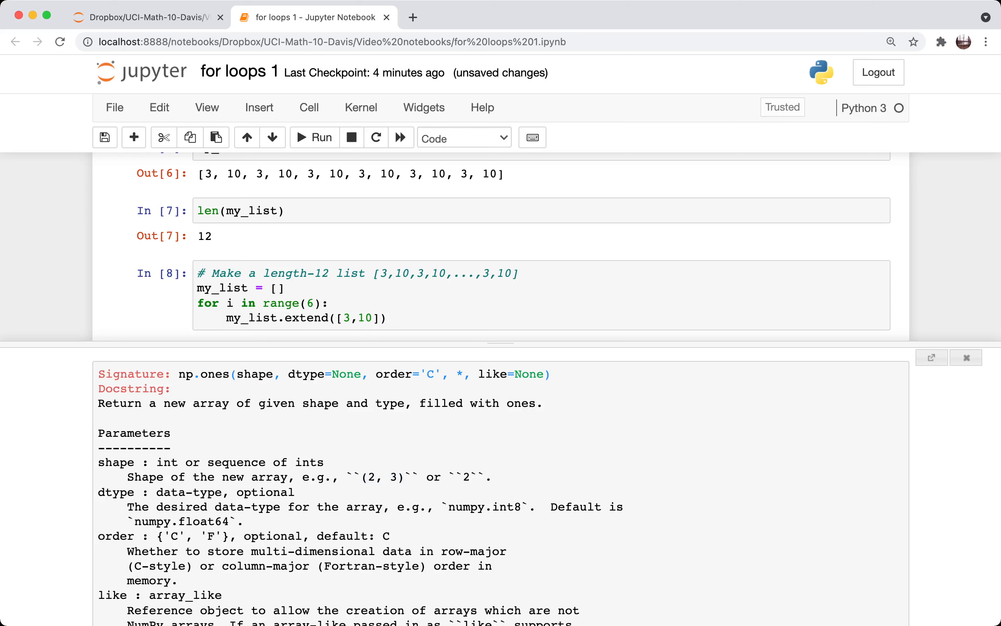
double_click(465, 476)
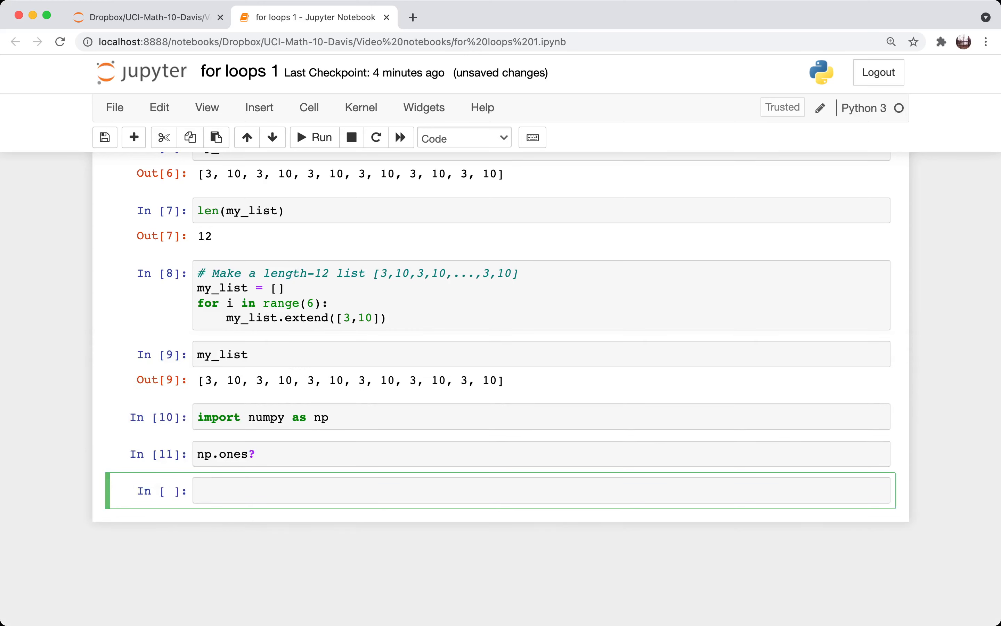
Run np.ones(12), then store A = np.ones(12, dtype=int) and display A.
type("np.ones()")
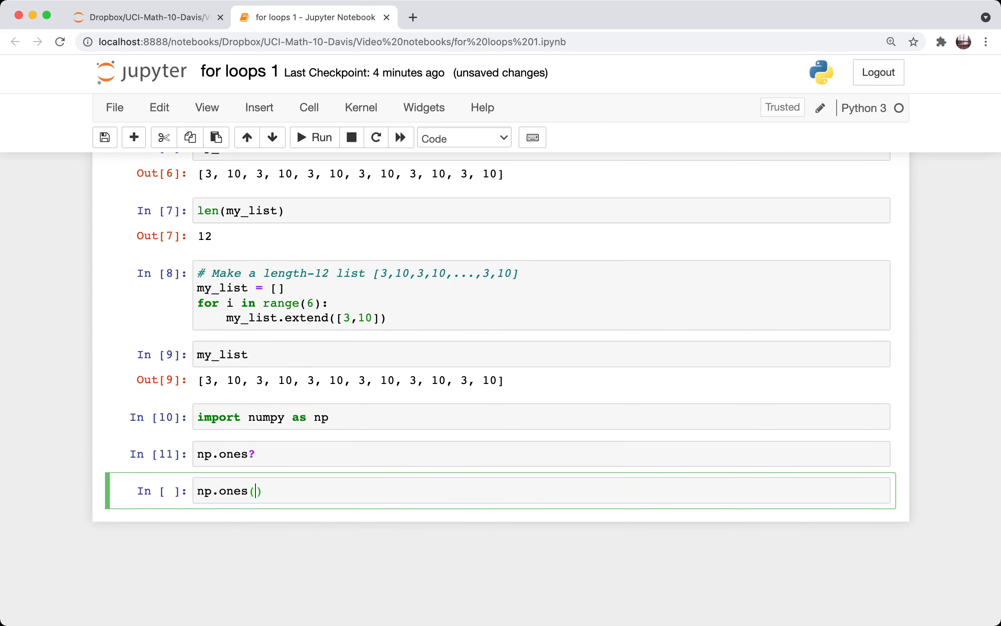
type("12")
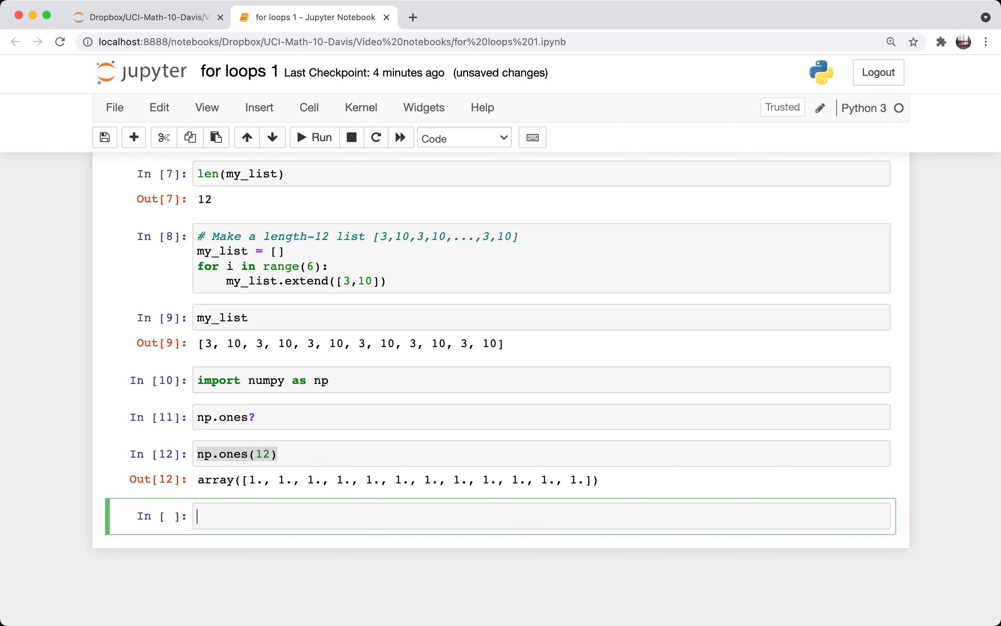
type("np.ones(12)")
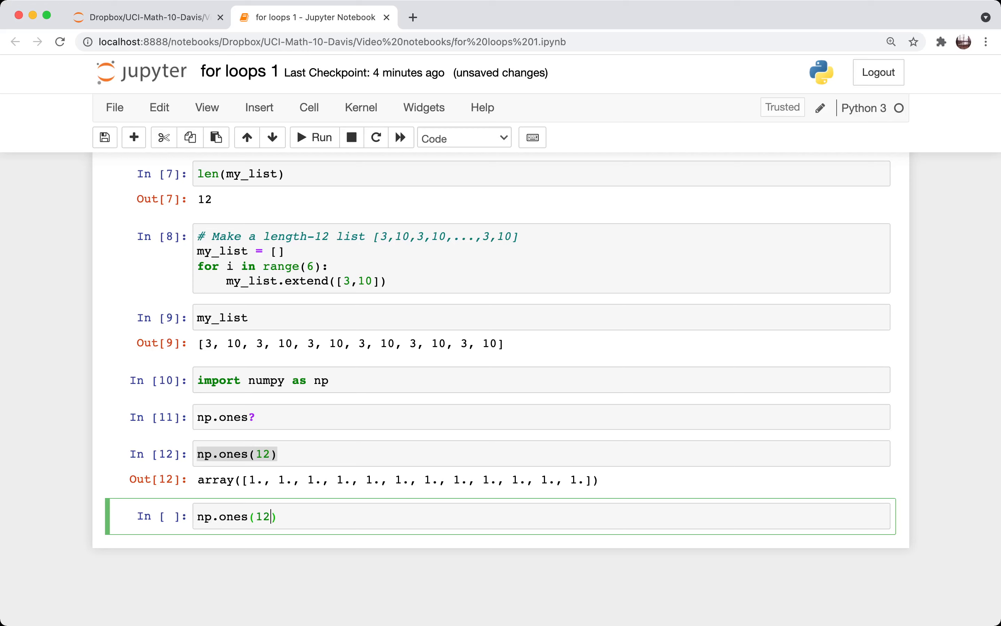
type(",dtype=int")
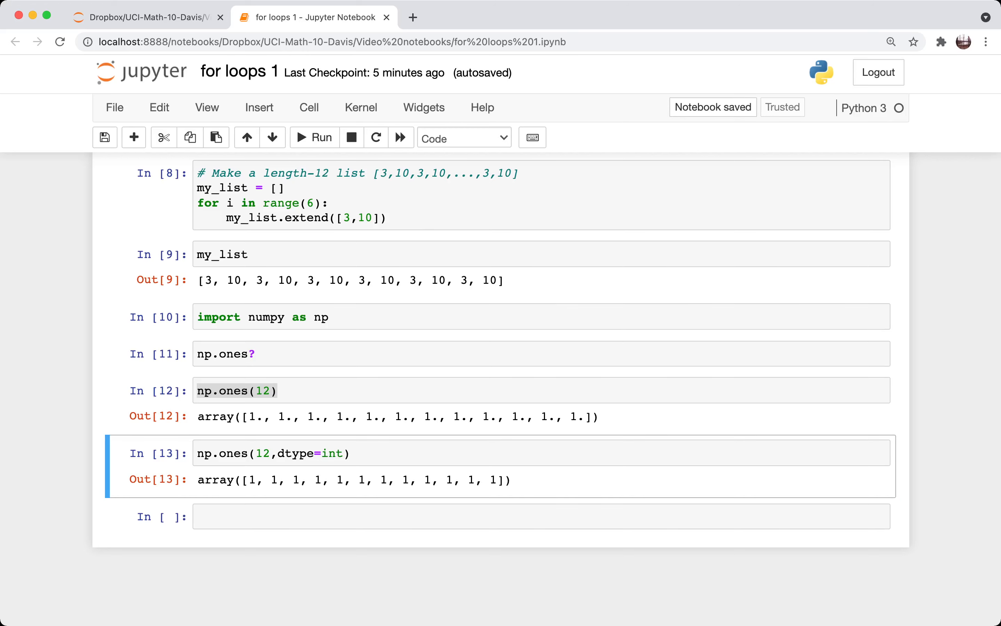
type("A =")
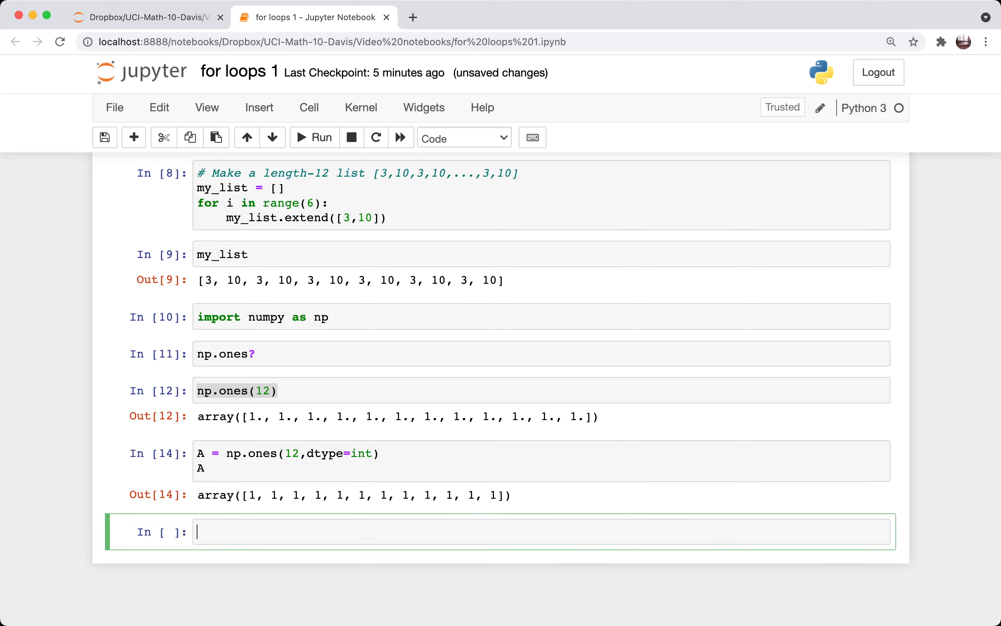
Run A[0::2] = 3 so A displays 3,1,3,1,….
type("A[]")
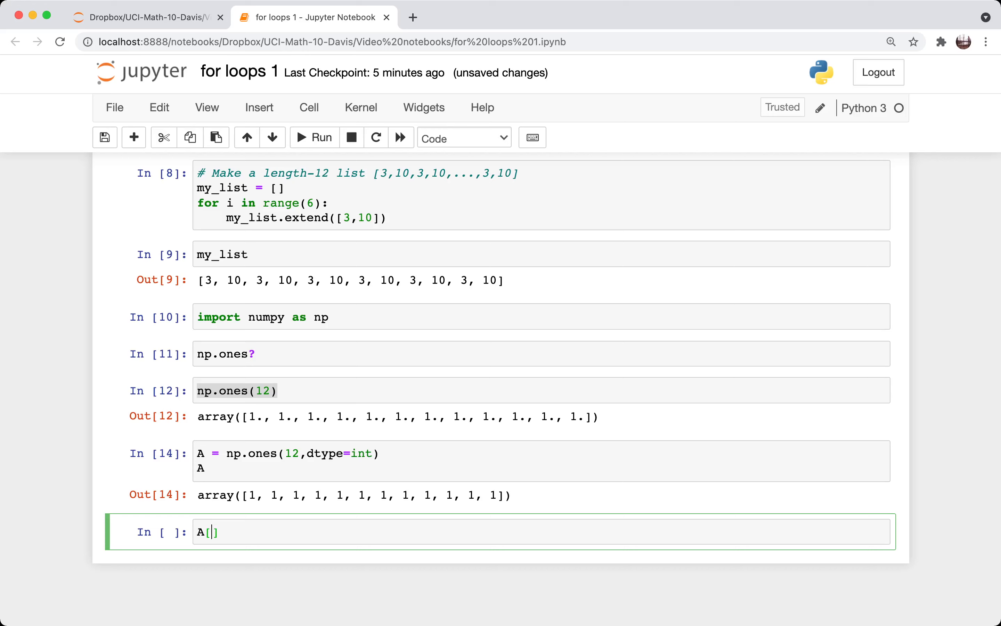
type("0")
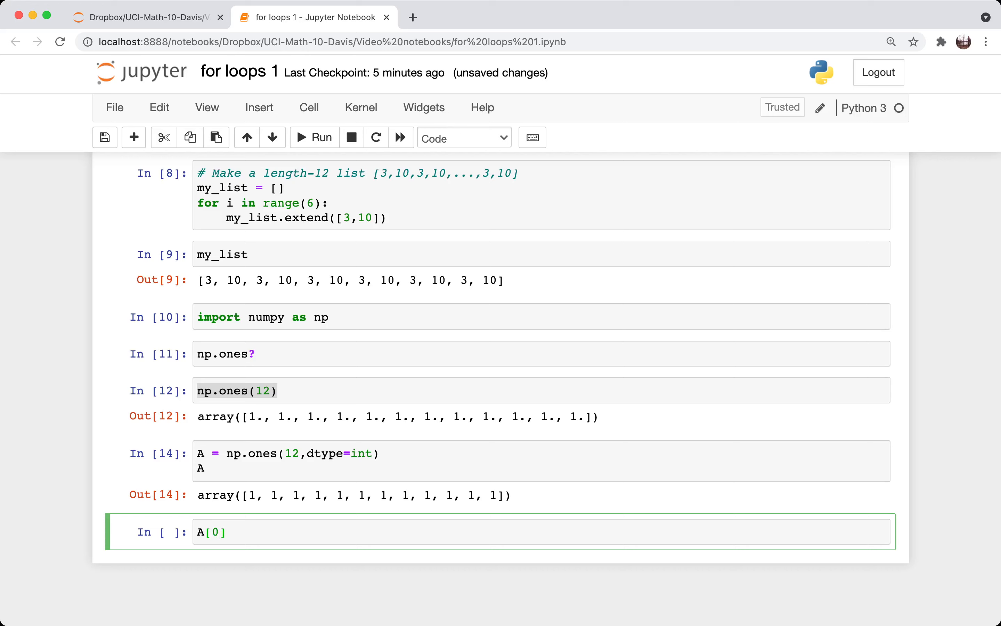
type("::2")
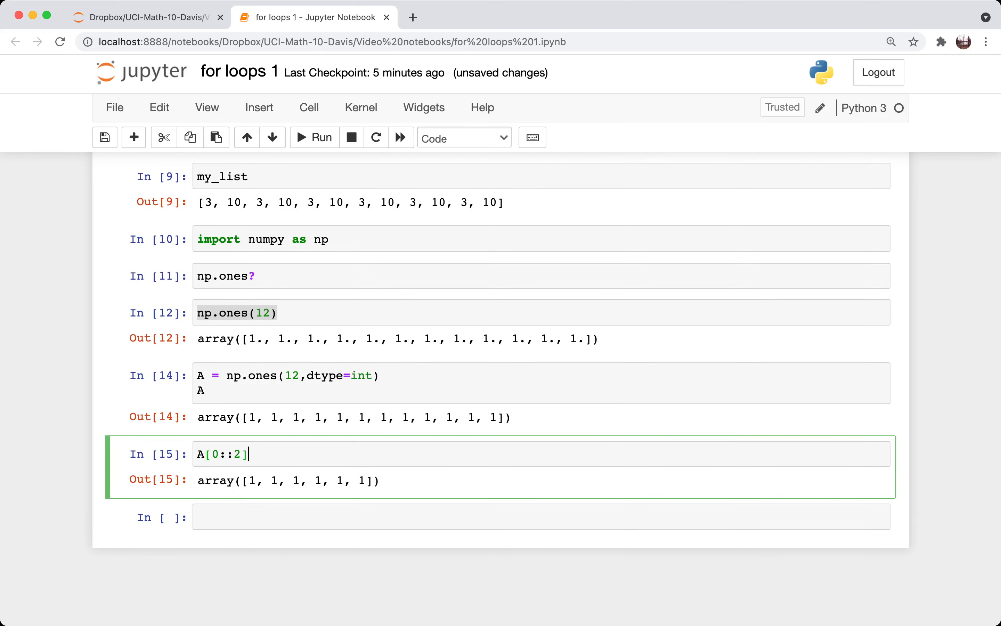
type("=")
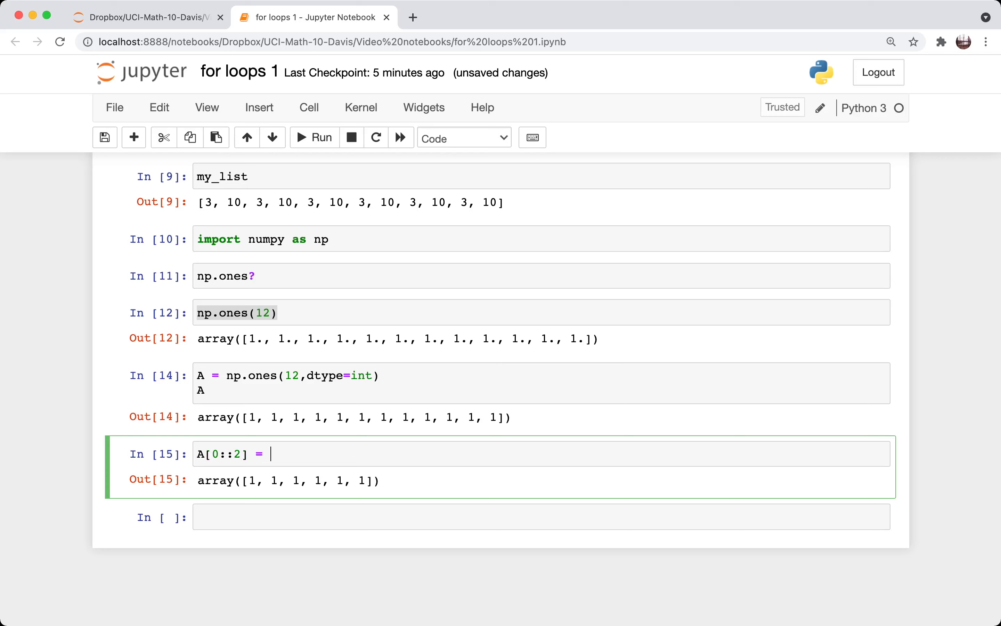
type("3")
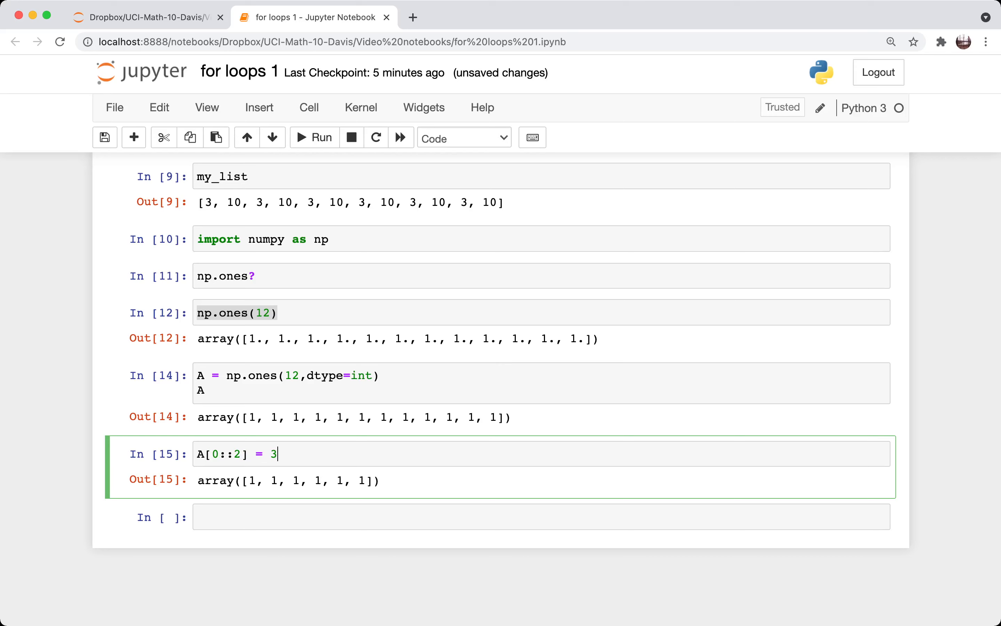
key("shift+Enter")
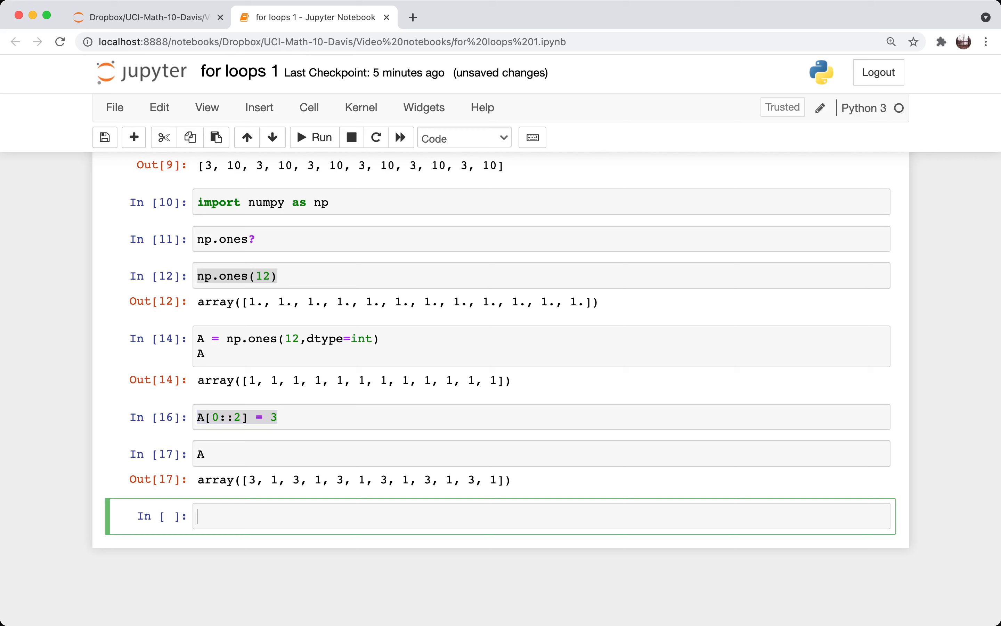
Run A[1::2] = 10 giving 3,10,…, check type(A) is ndarray, and begin list(.
type("A[::2] = 3")
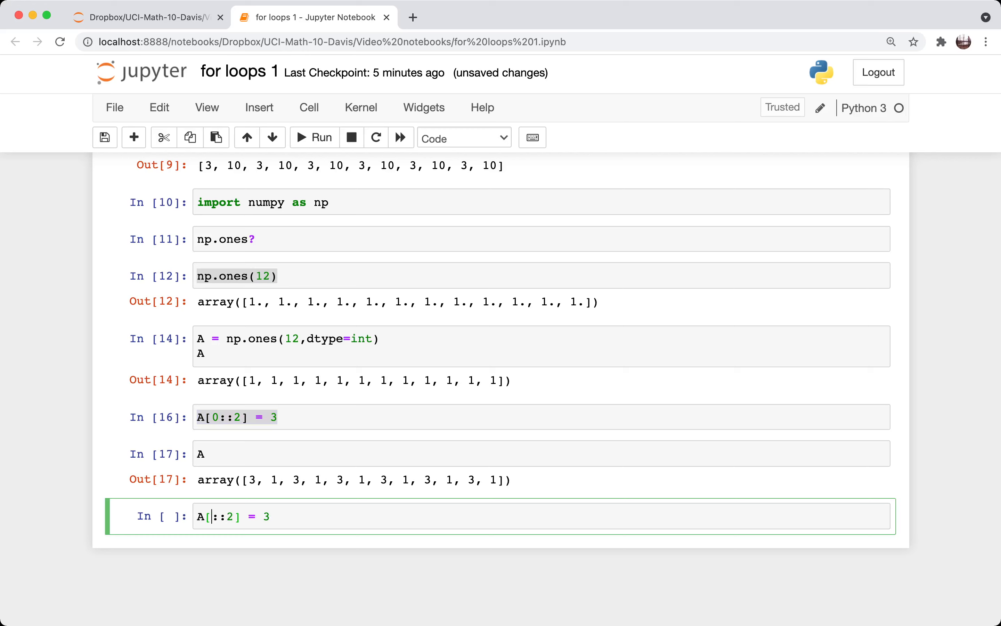
type("1")
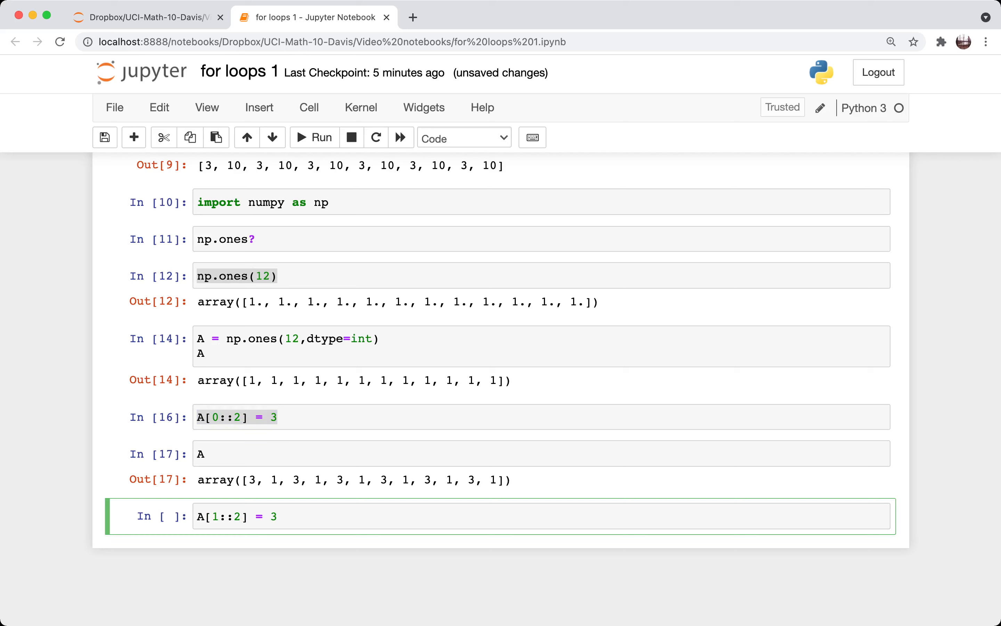
key("Backspace")
type("10")
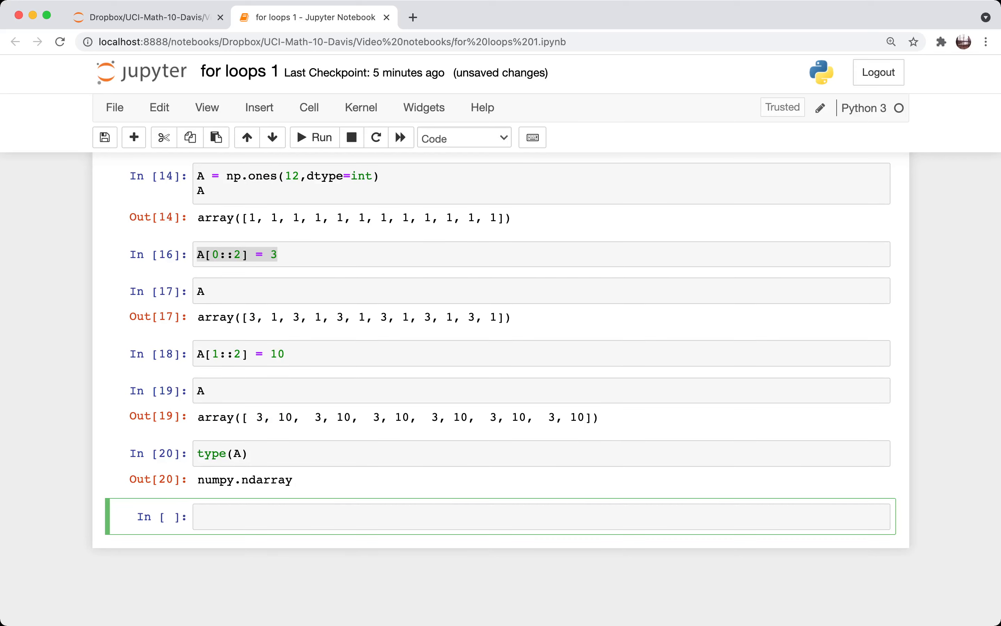
type("list(")
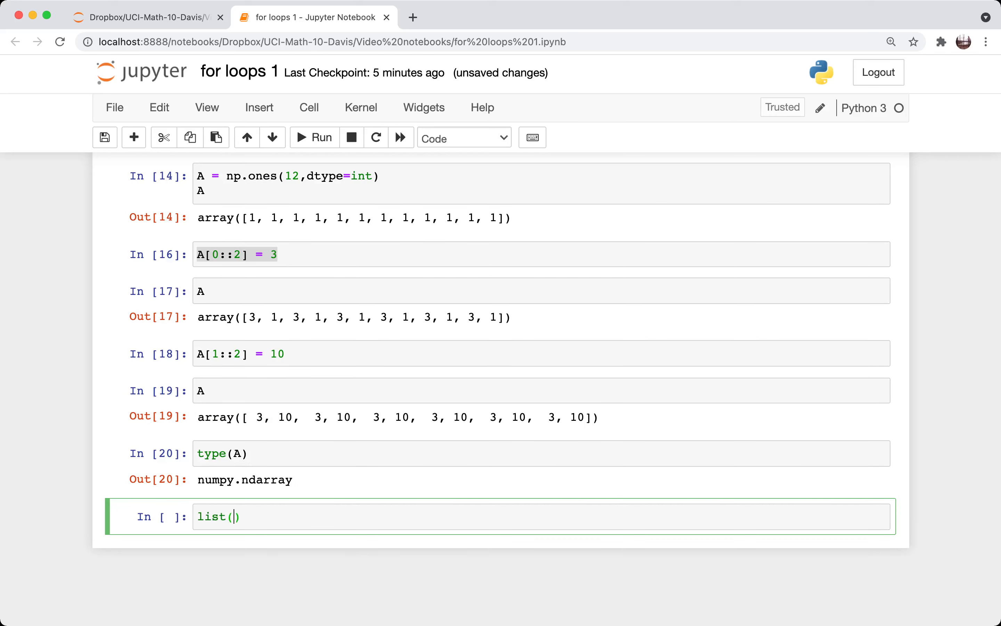